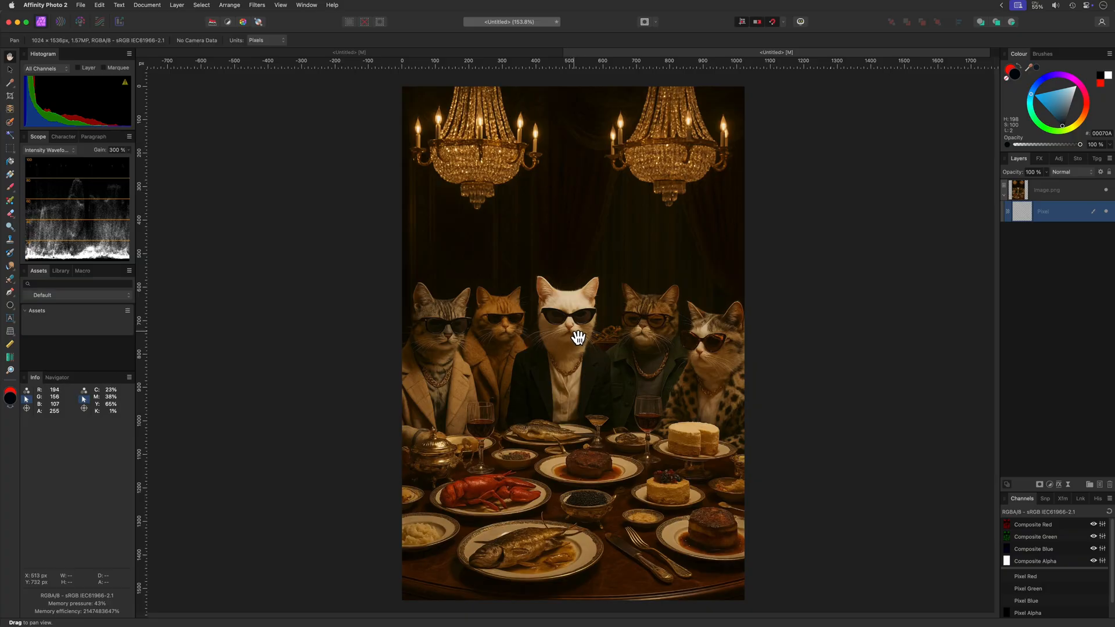
# Zoom in to about 450% on the faces of the cats at the dinner table
pyautogui.scroll(3)
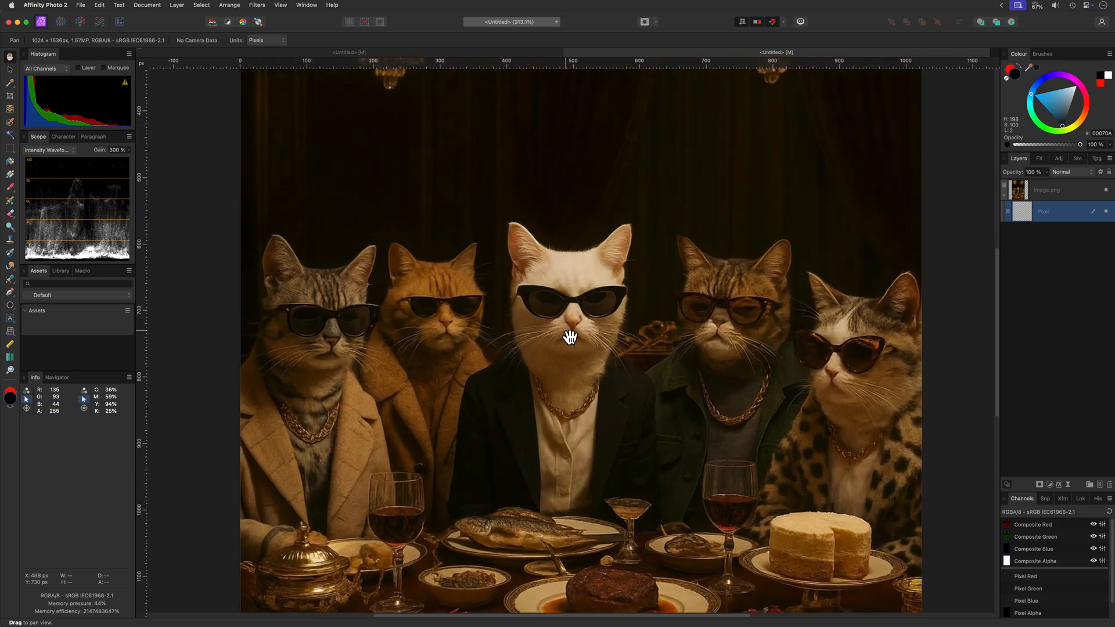
pyautogui.scroll(3)
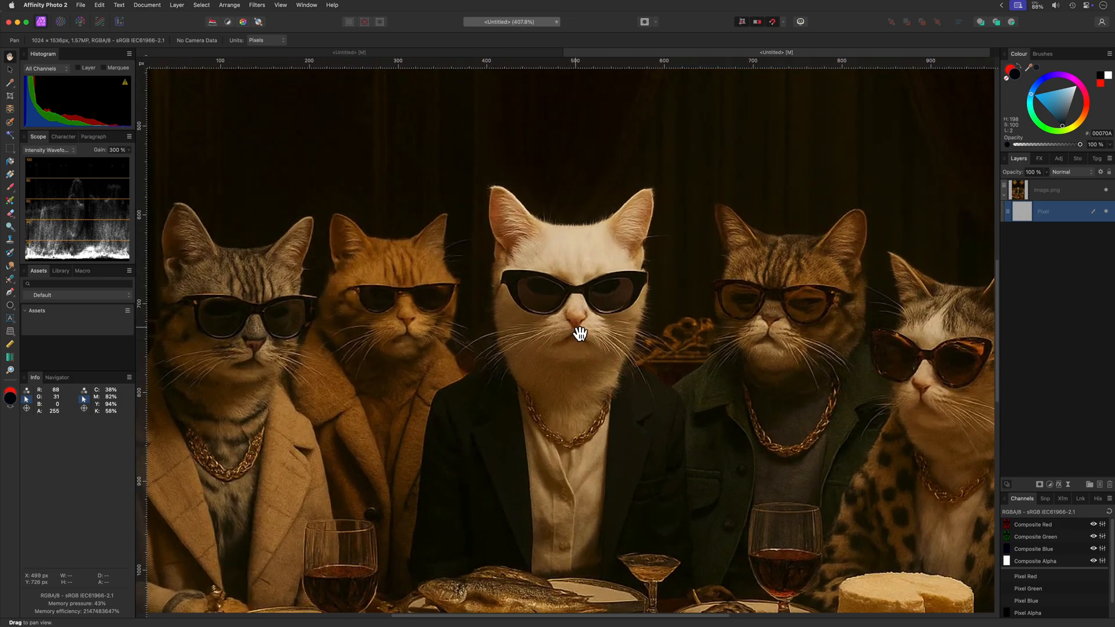
pyautogui.scroll(3)
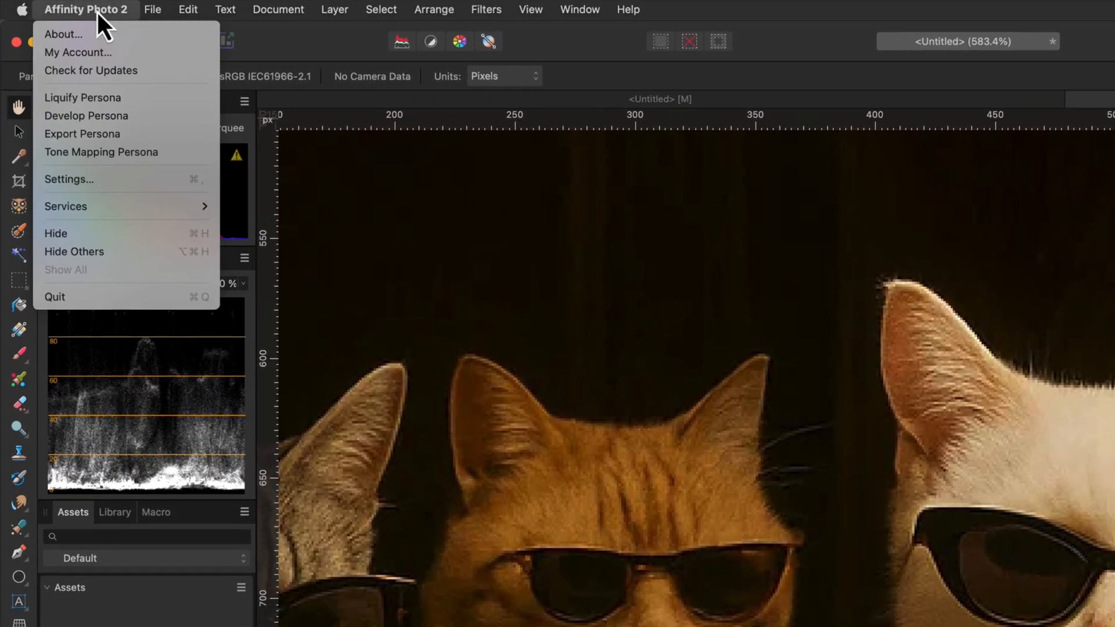
# Bring up the application Settings to reach the Tools canvas-rotation options
pyautogui.click(69, 178)
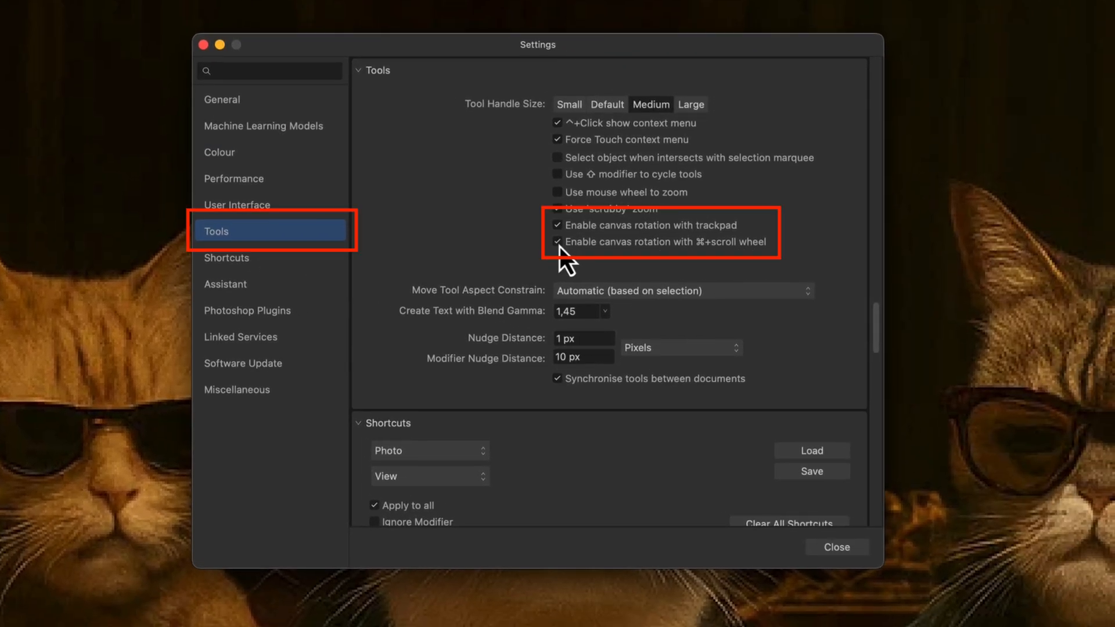
pyautogui.moveTo(363, 157)
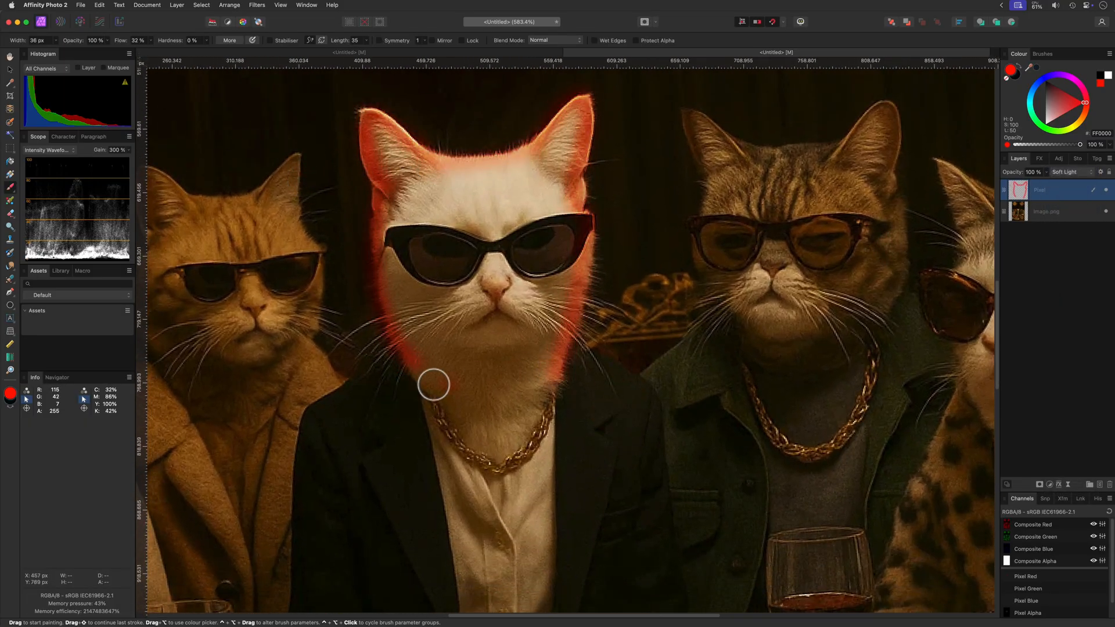
# Paint a red glow around the white cat's head with the Paint Brush
pyautogui.click(1003, 189)
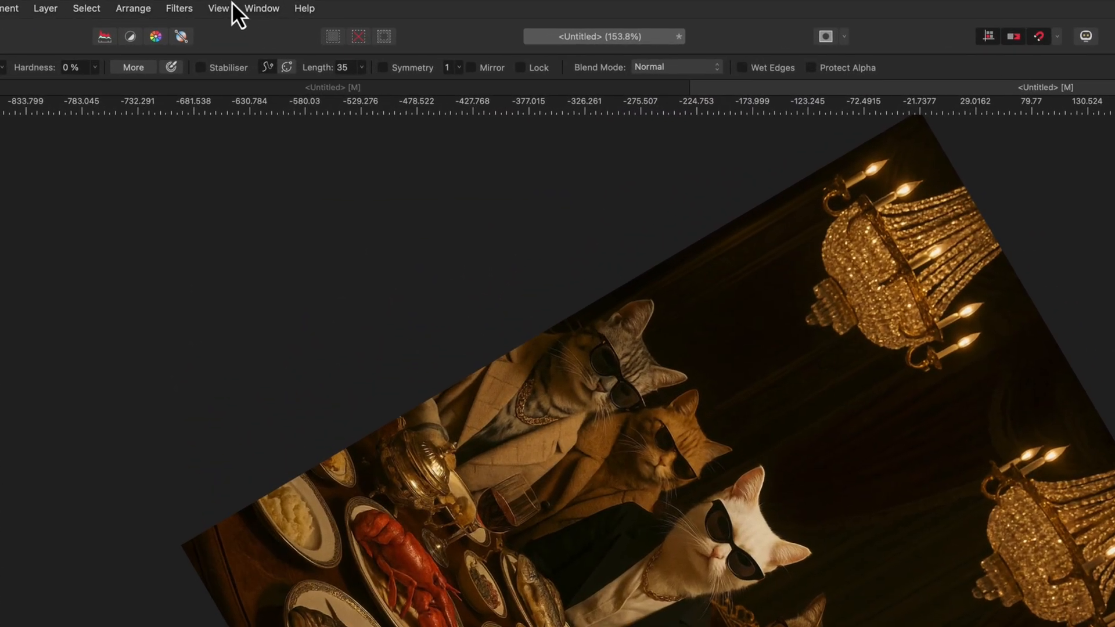
# Reset the canvas rotation to upright from the View menu
pyautogui.click(219, 8)
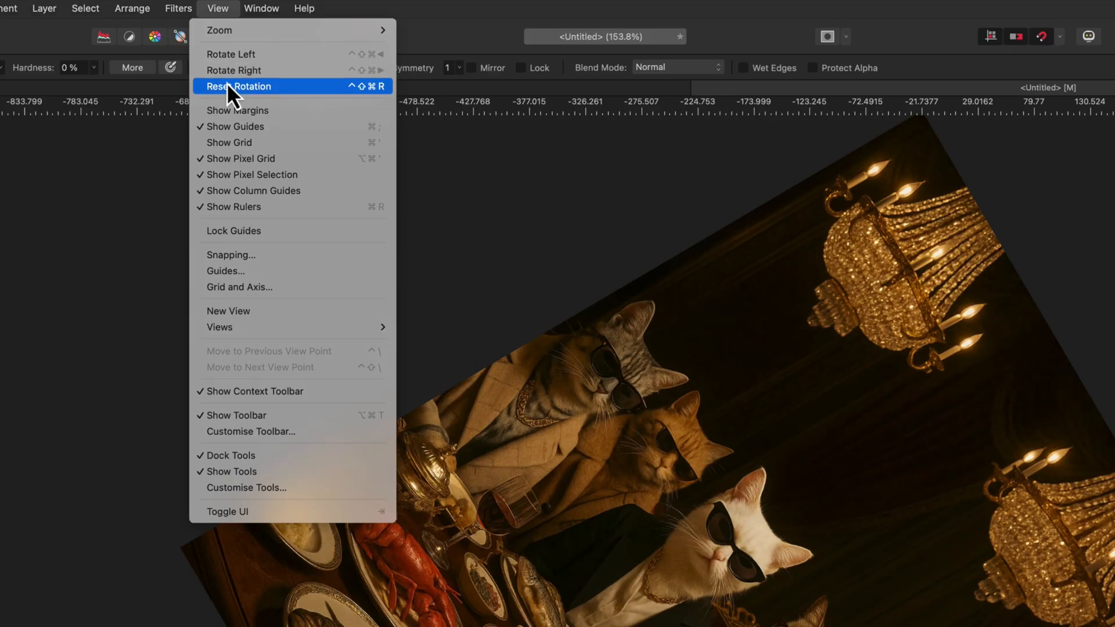
pyautogui.click(239, 86)
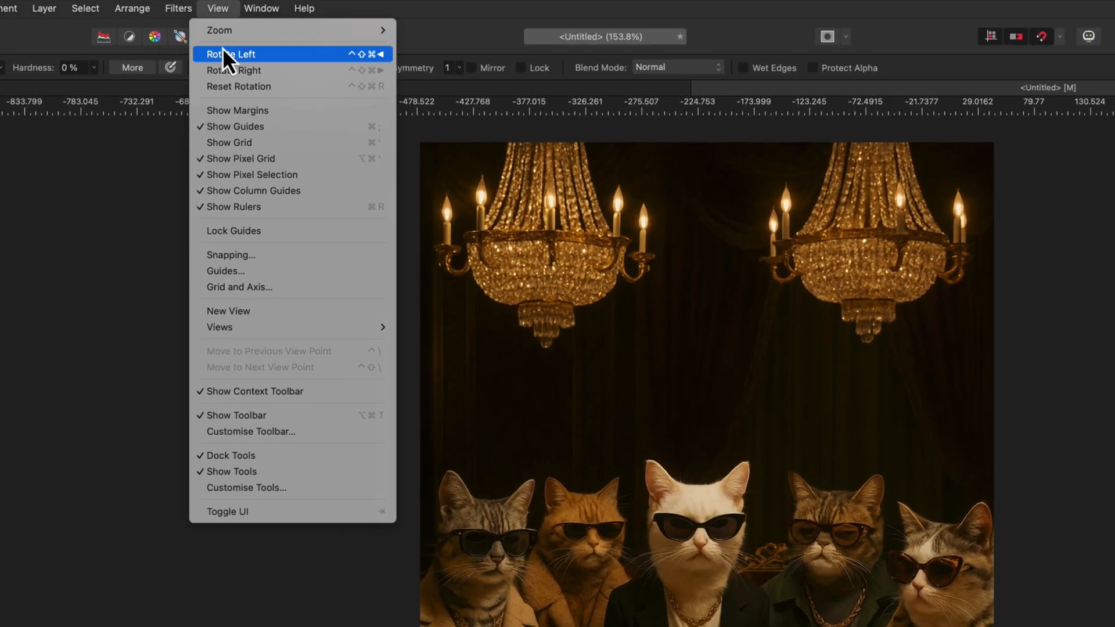
# Rotate the canvas view left three steps so it sits tilted again
pyautogui.click(230, 54)
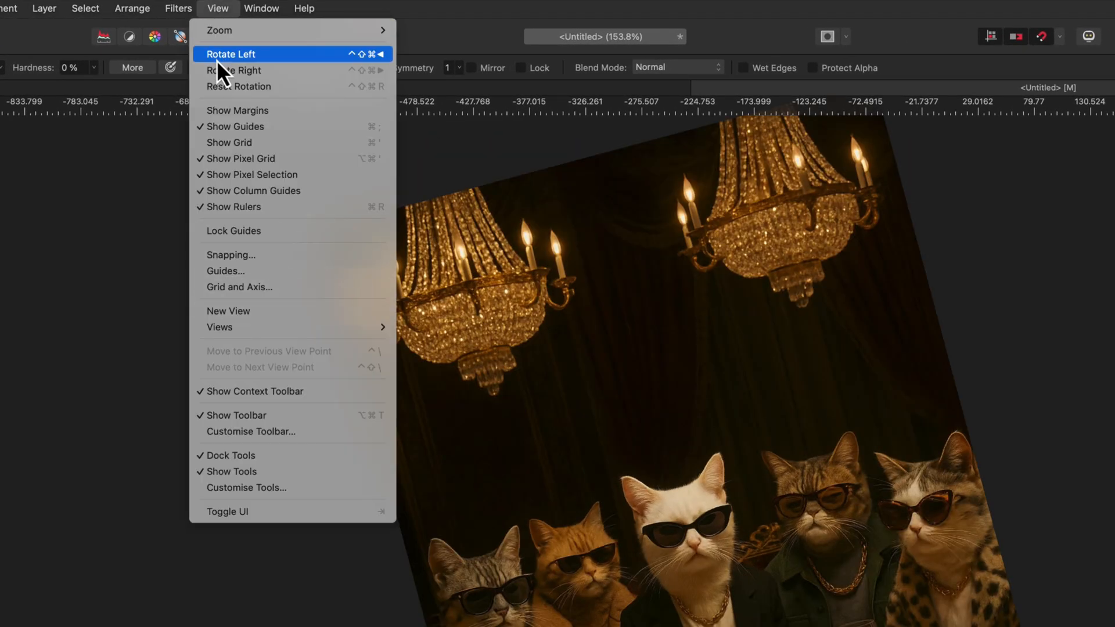
pyautogui.click(230, 53)
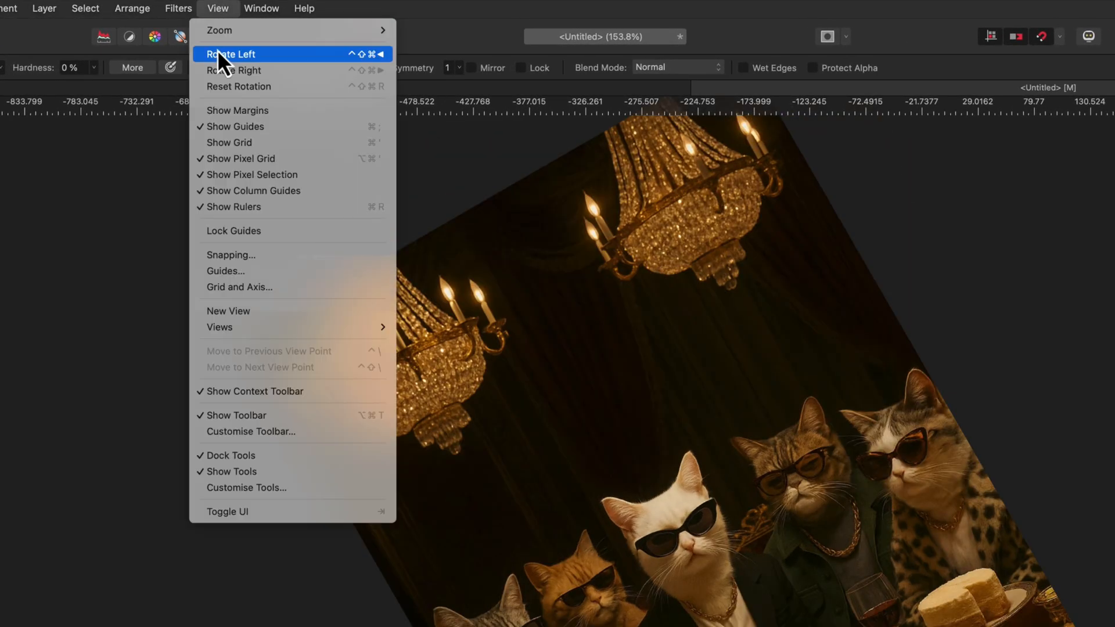
pyautogui.click(229, 54)
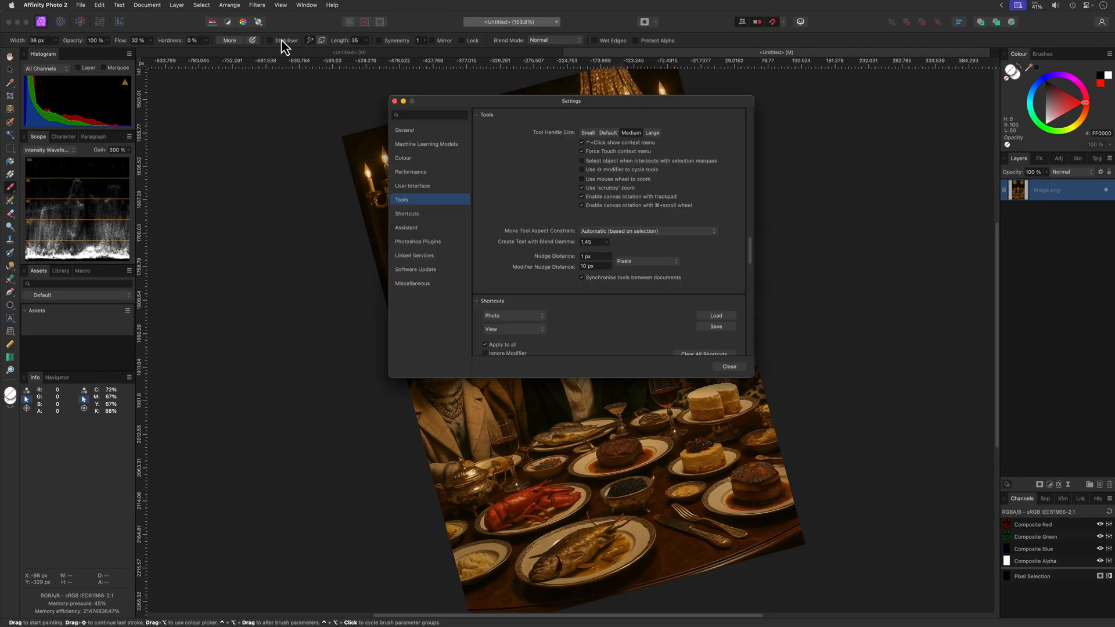
pyautogui.click(407, 213)
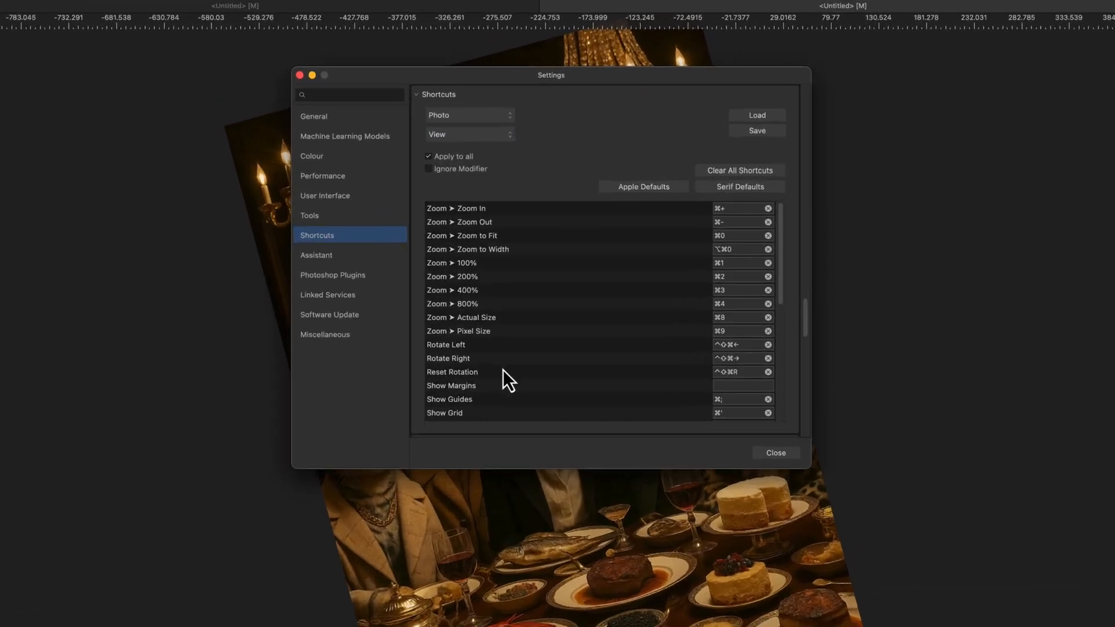
pyautogui.click(774, 452)
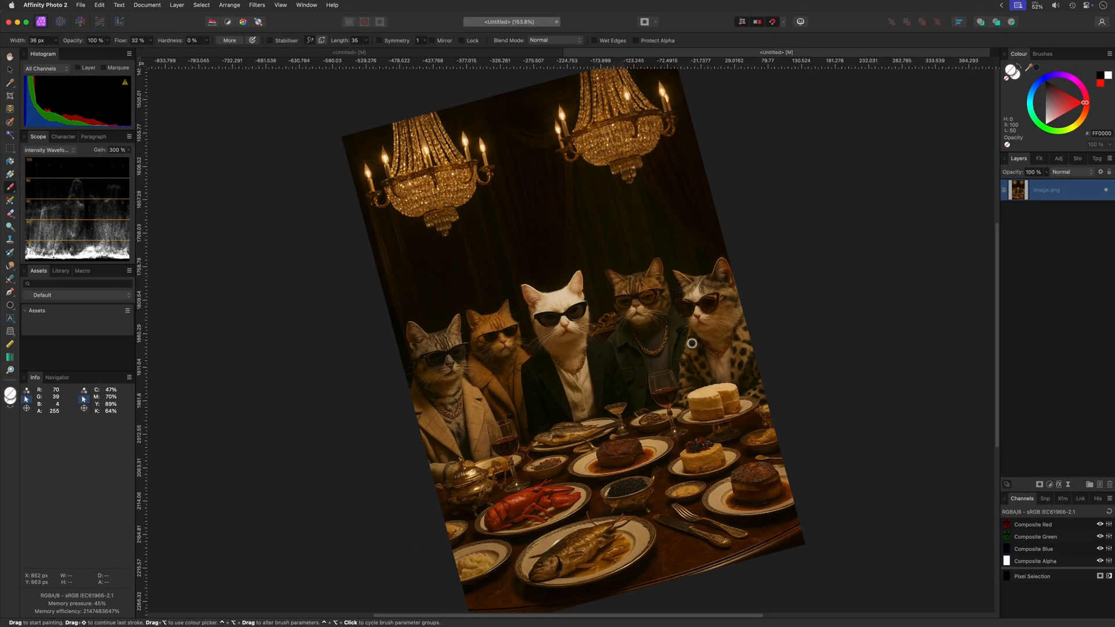